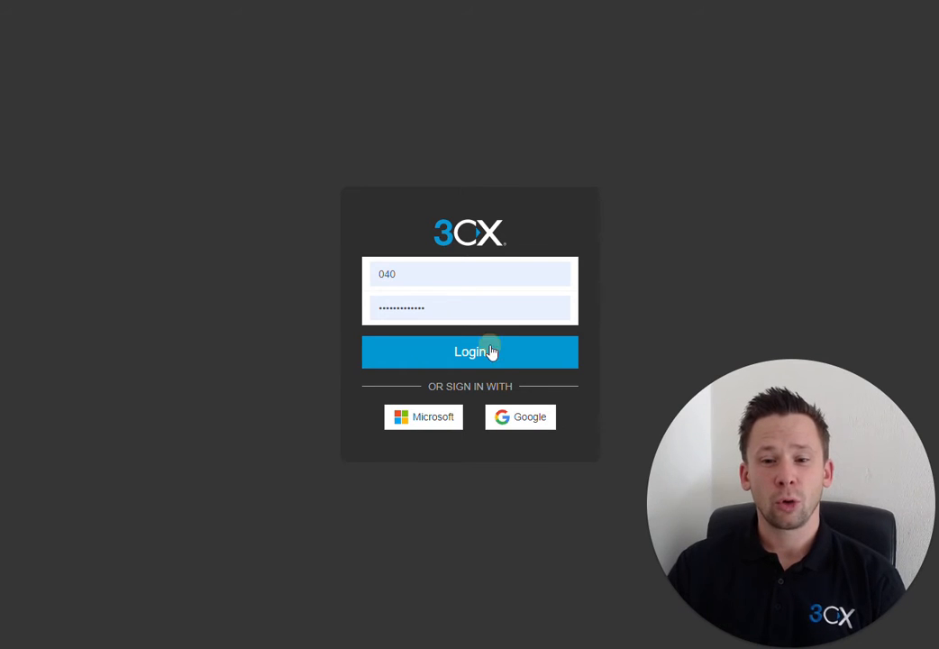
Step: Sign in as extension 040 with the entered password
left_click(470, 352)
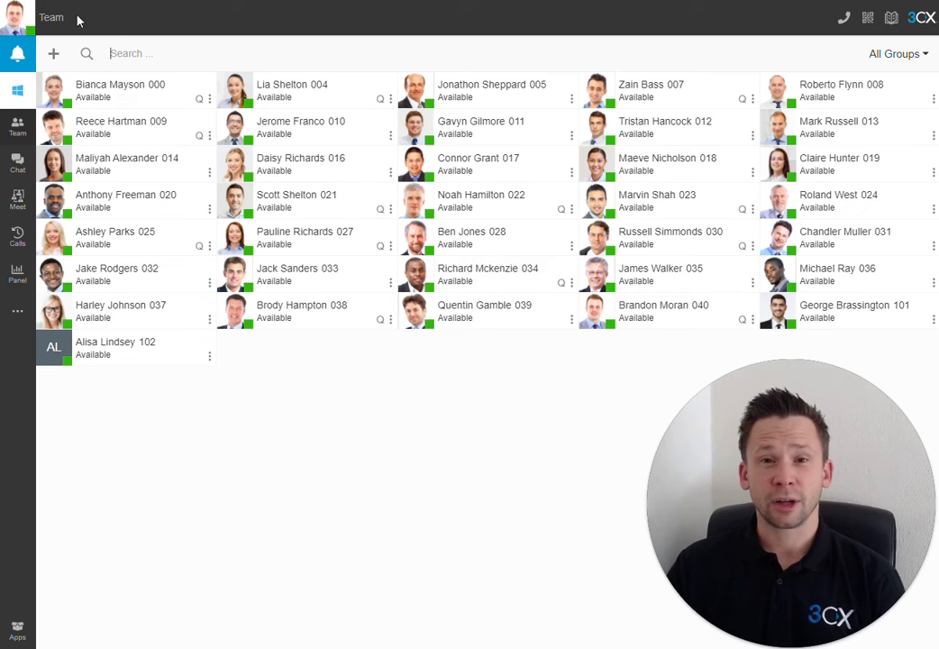
left_click(17, 16)
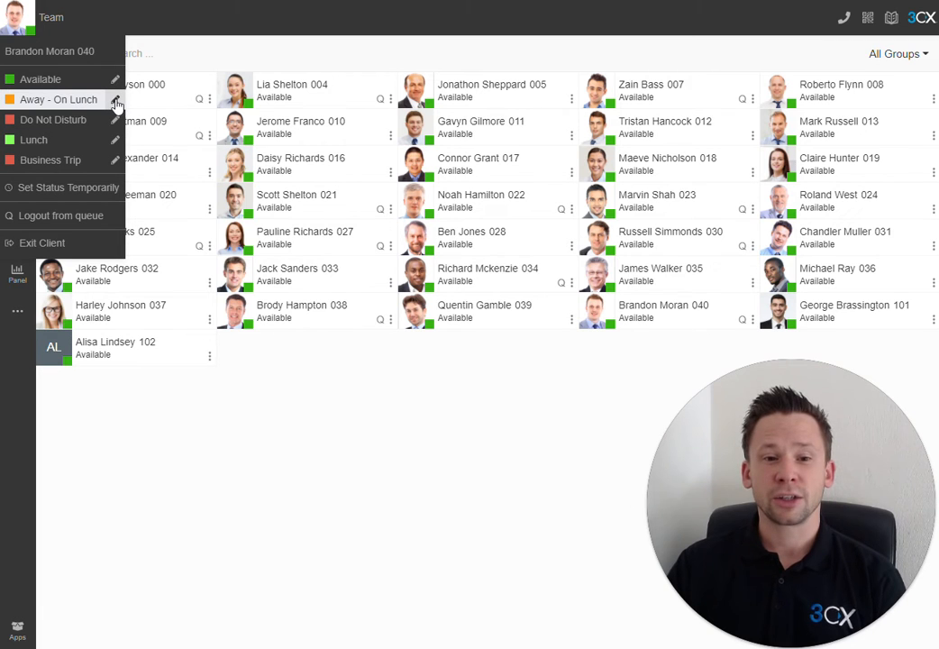
mouse_move(79, 106)
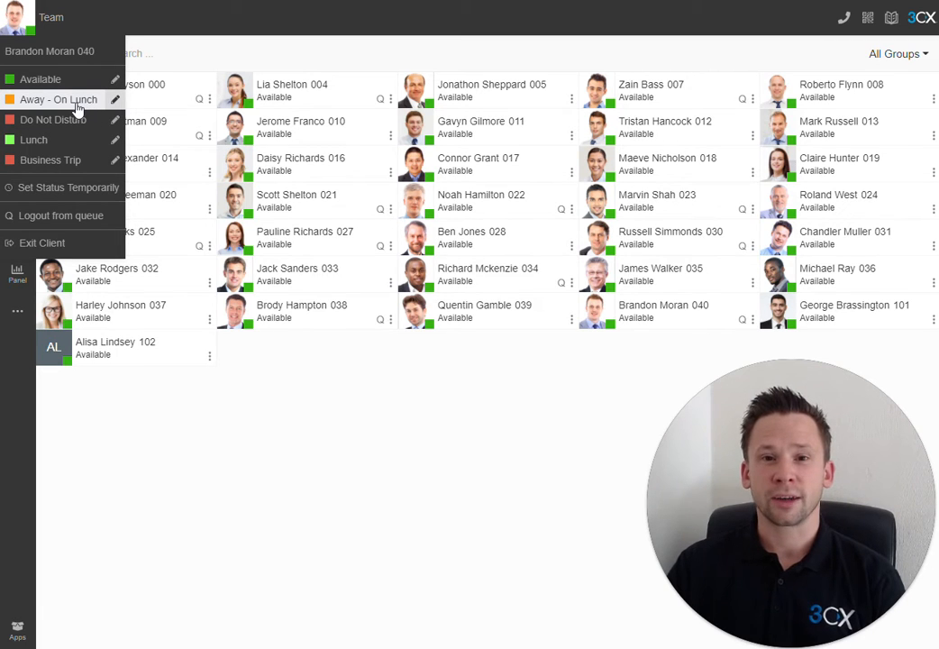
mouse_move(86, 186)
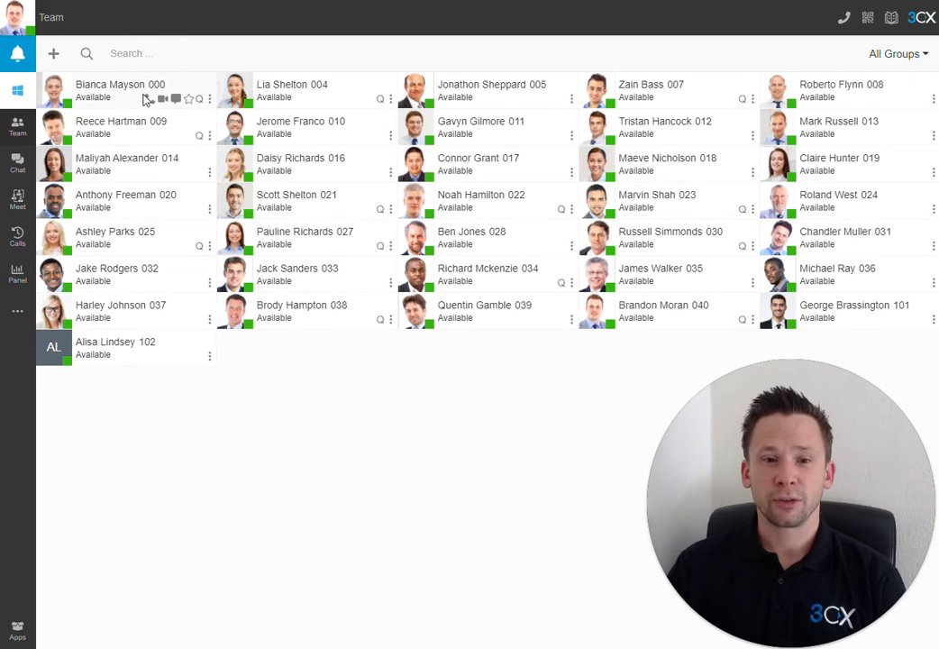
mouse_move(149, 99)
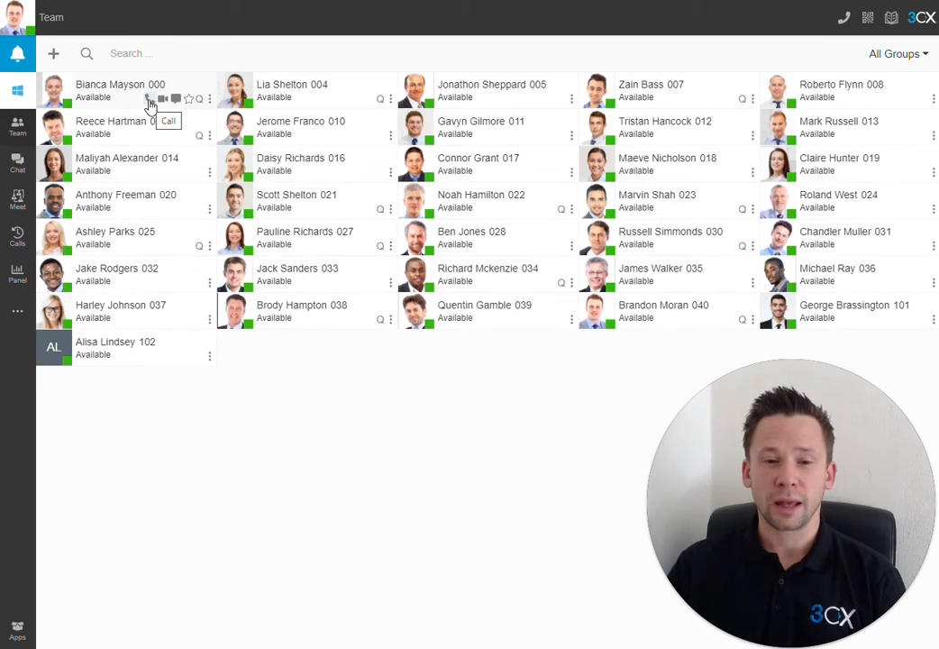
mouse_move(163, 99)
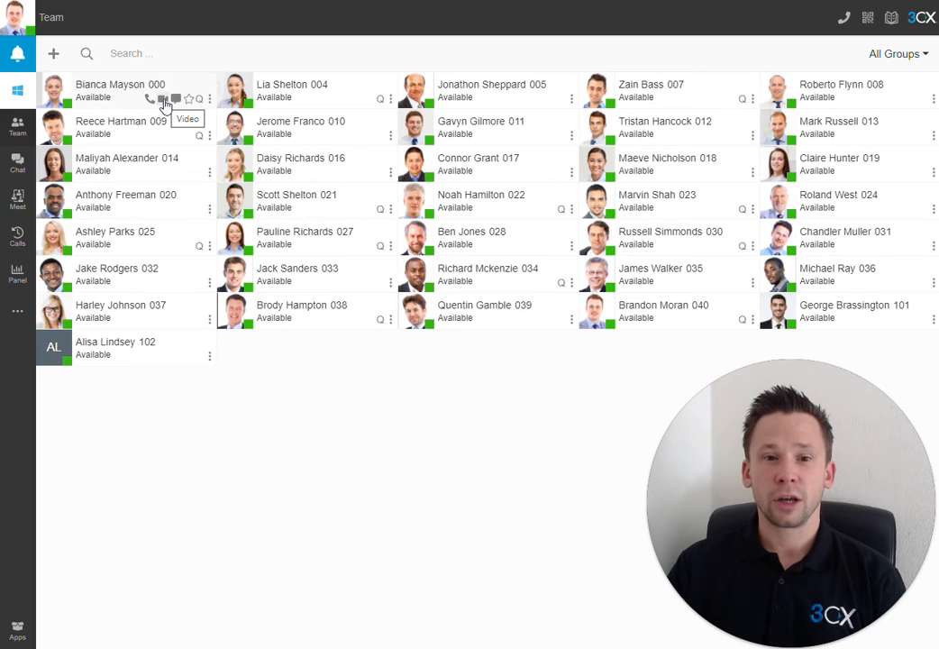
mouse_move(177, 99)
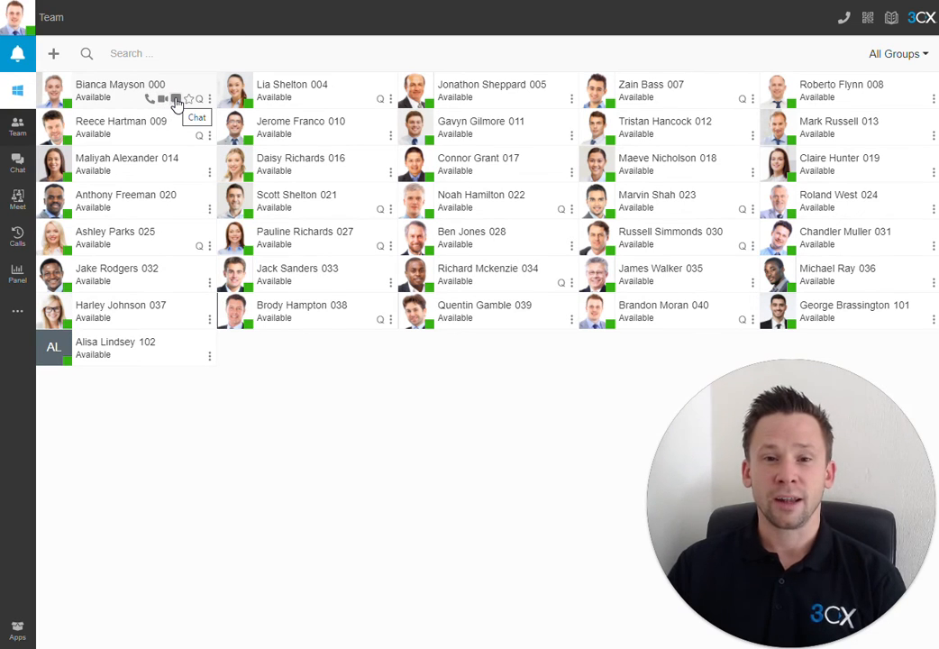
mouse_move(189, 99)
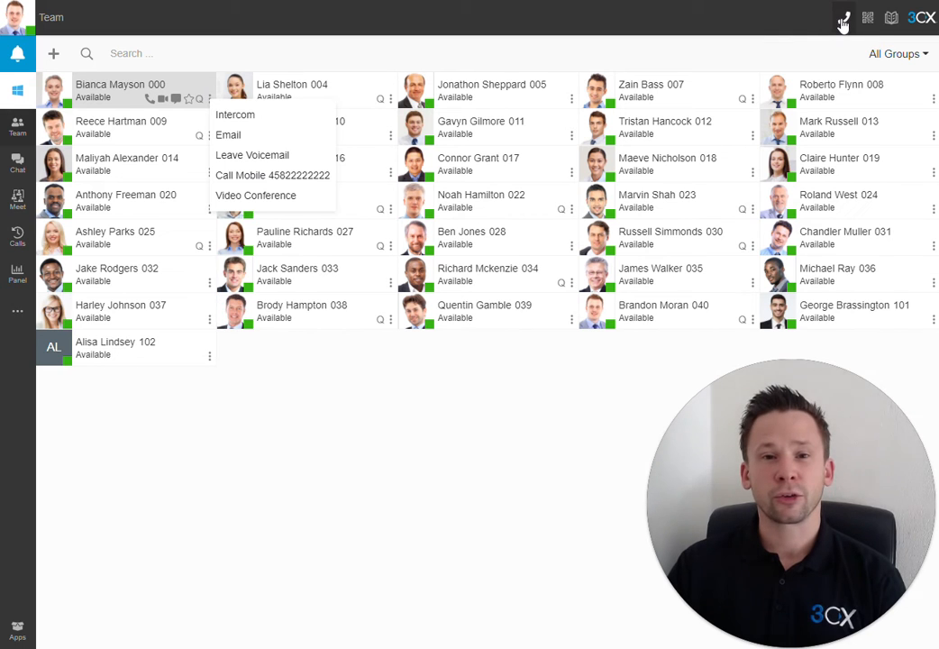
left_click(844, 18)
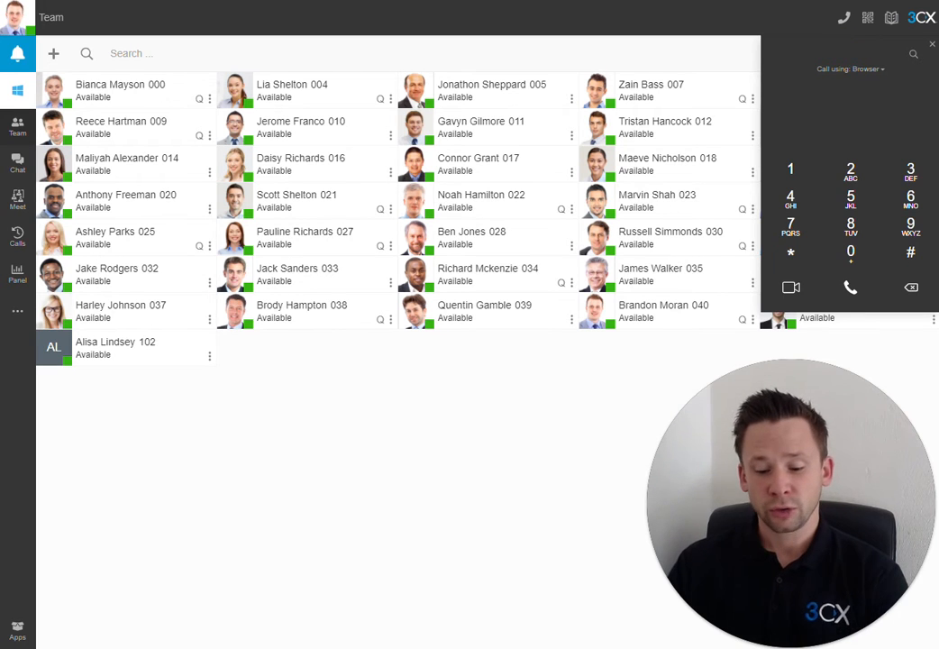
type("da")
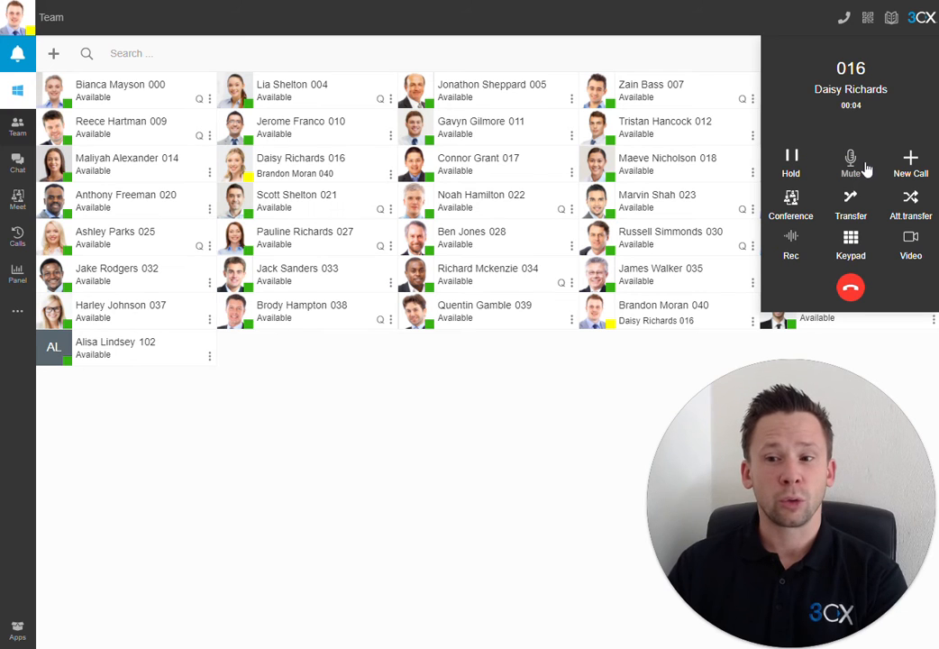
mouse_move(819, 258)
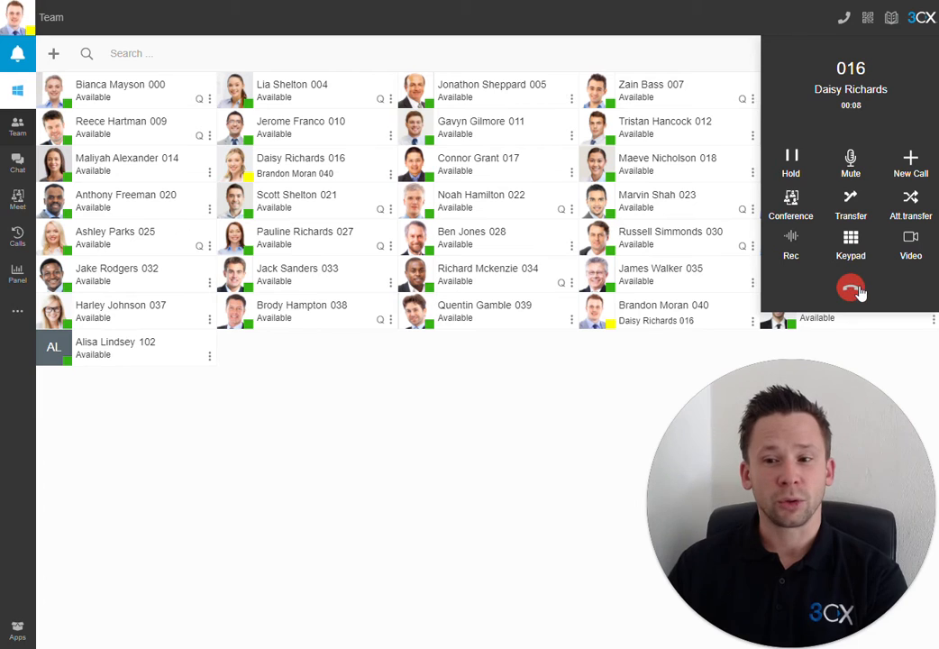
left_click(852, 286)
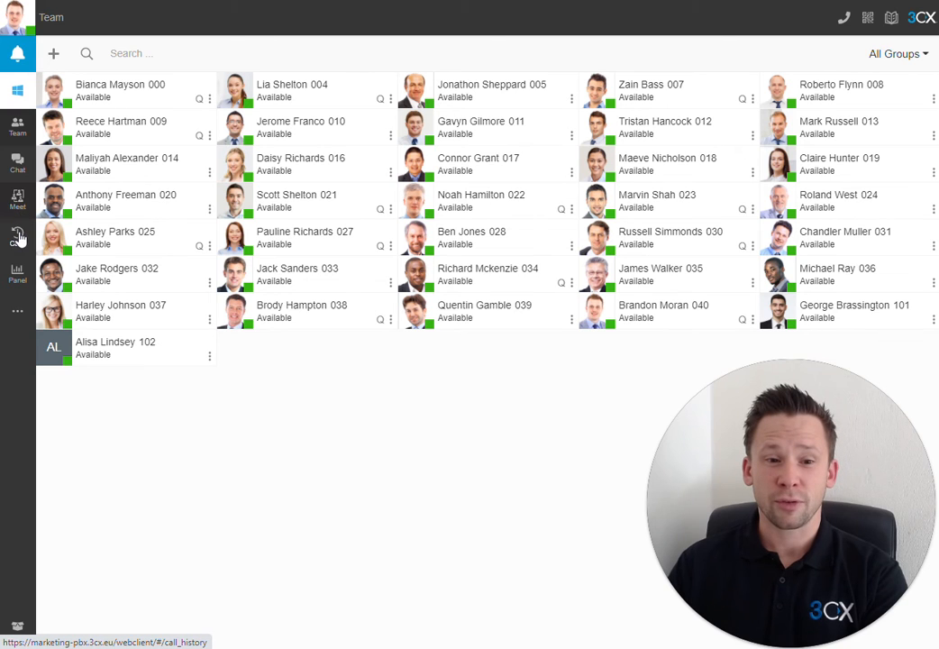
Step: Show the Calls history and open its All call-type filter dropdown
left_click(17, 237)
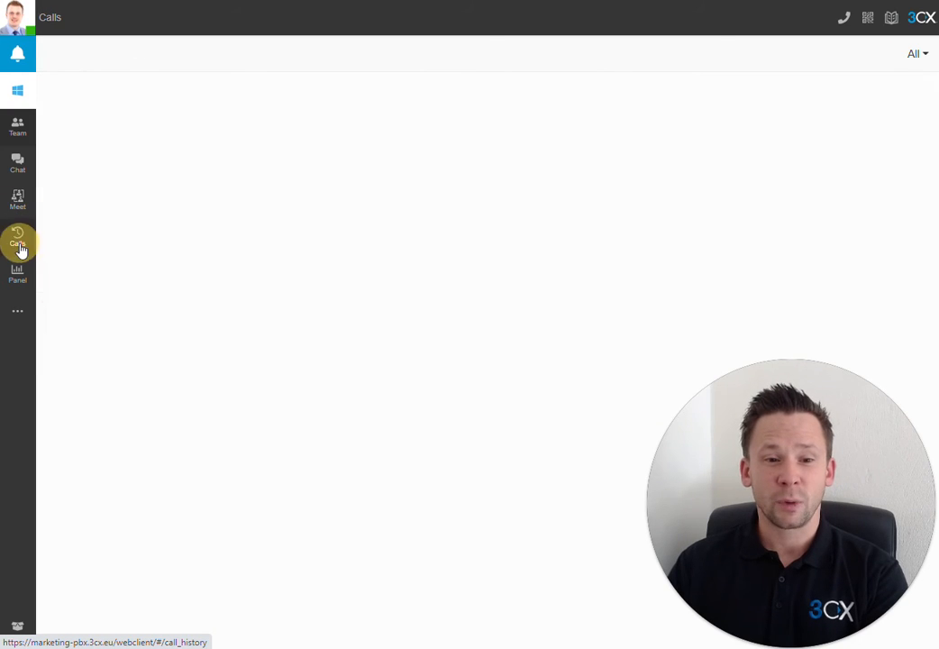
left_click(18, 237)
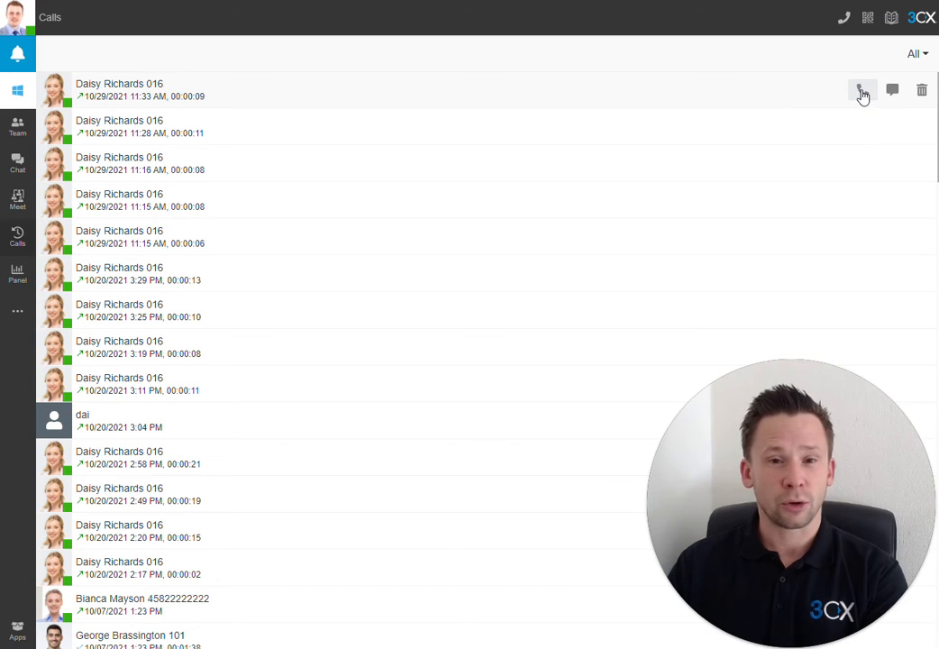
mouse_move(862, 90)
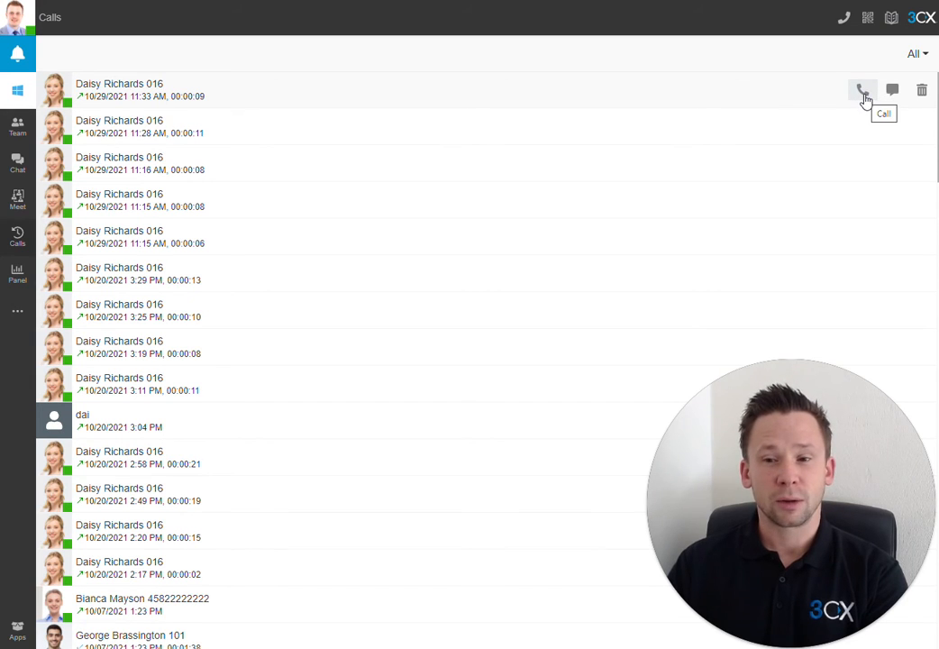
mouse_move(893, 90)
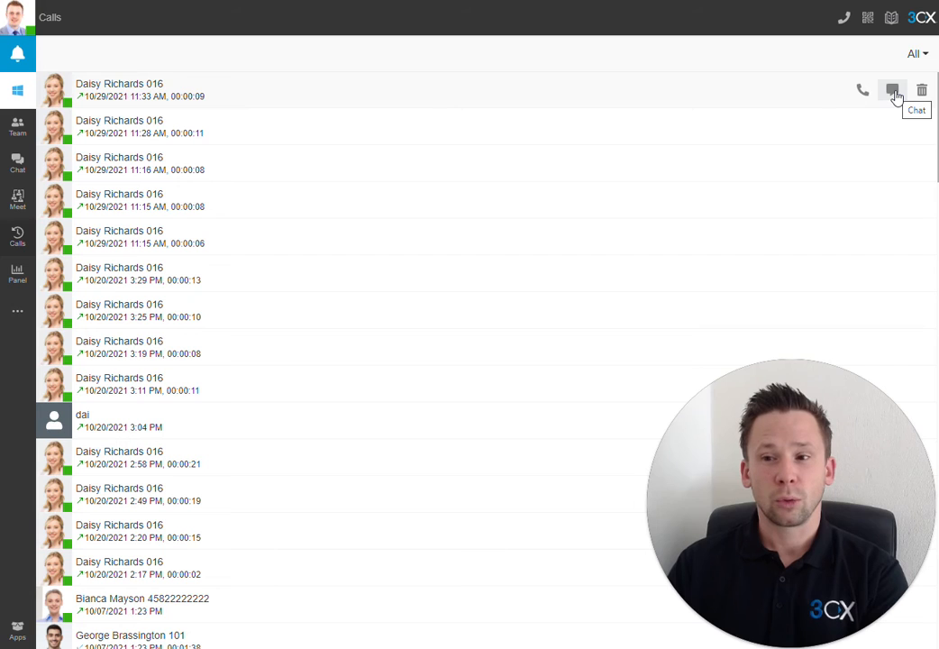
left_click(916, 54)
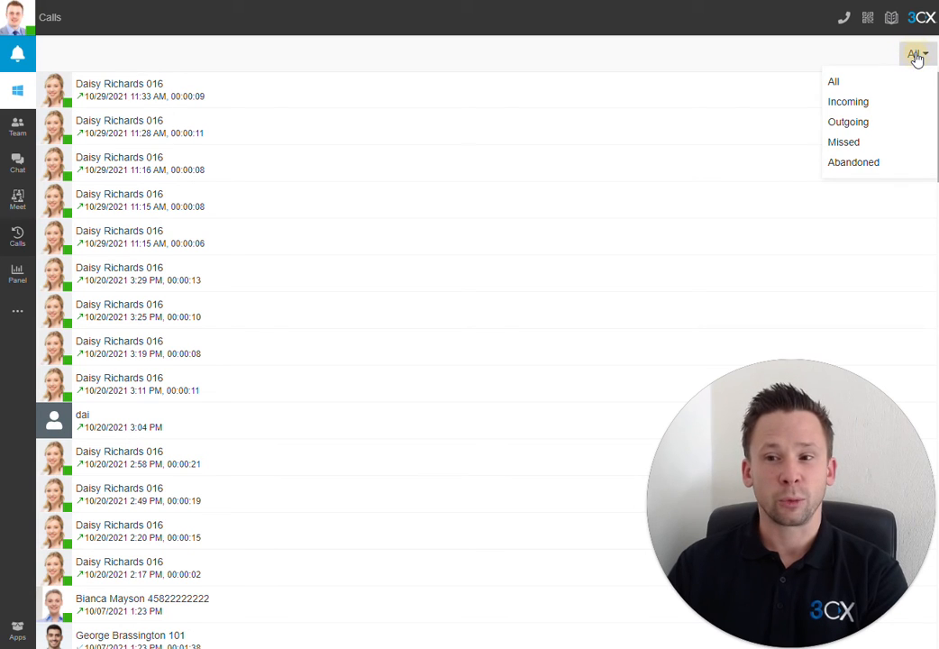
mouse_move(18, 273)
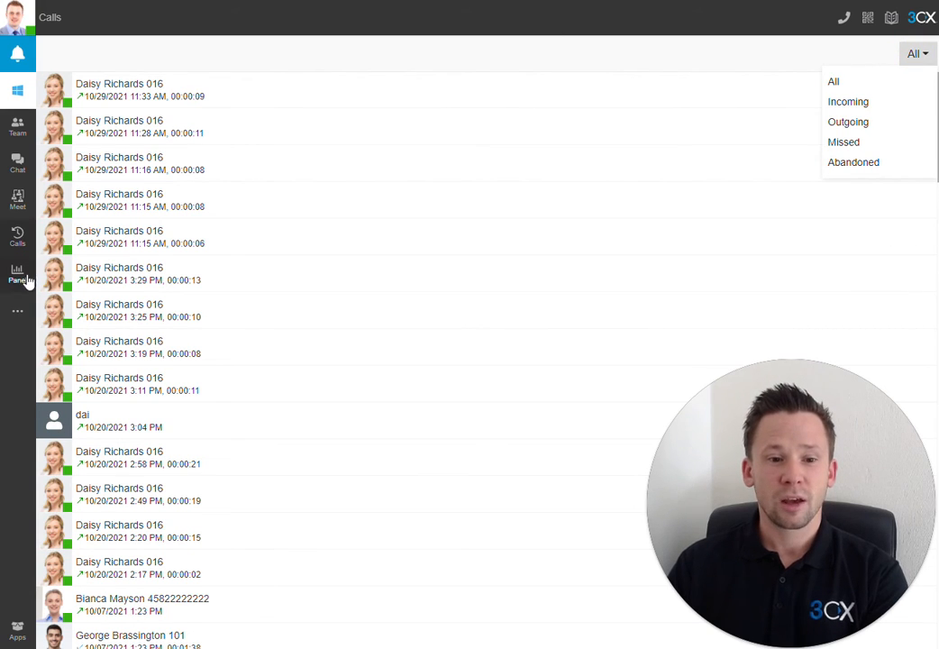
mouse_move(17, 274)
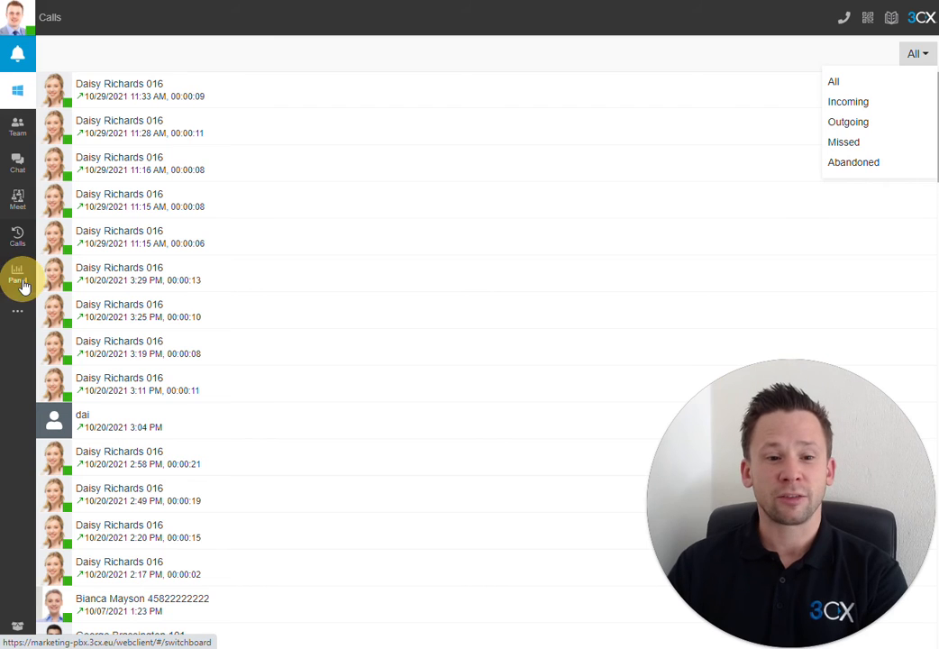
Step: Switch the Panel to the Wallboard view
left_click(18, 275)
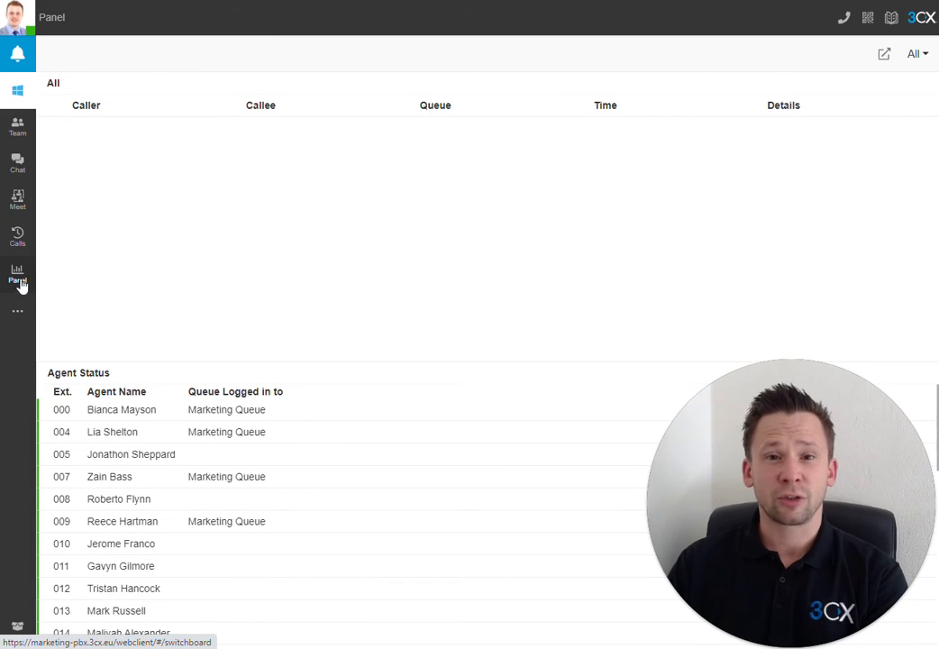
left_click(916, 55)
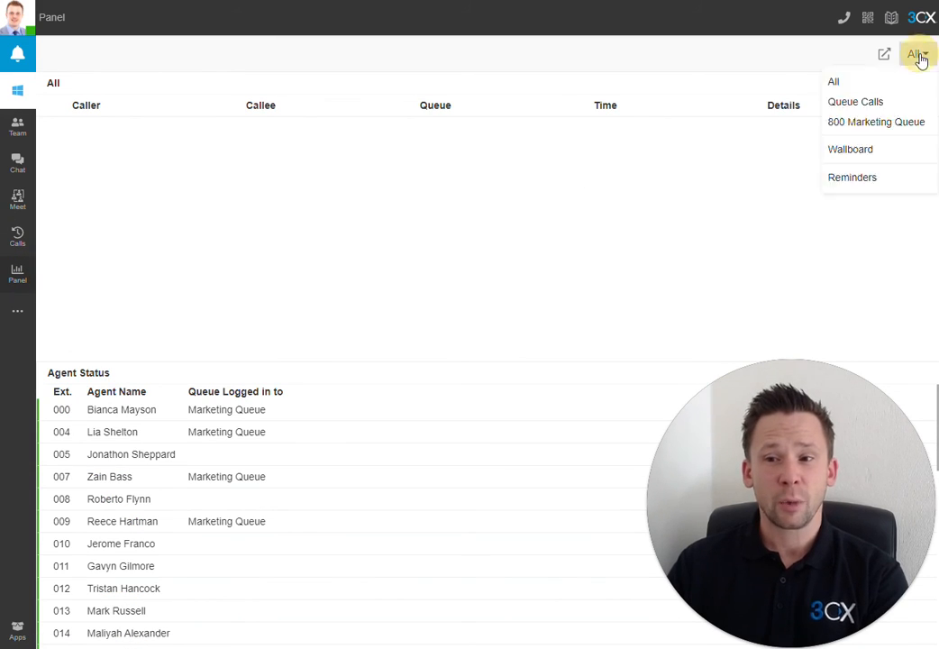
mouse_move(856, 101)
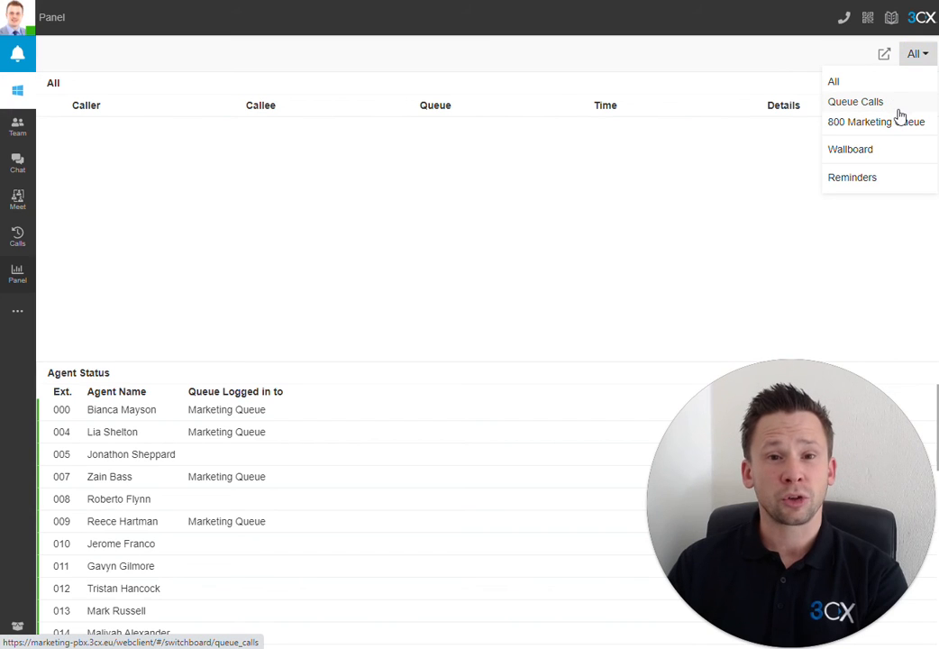
left_click(851, 149)
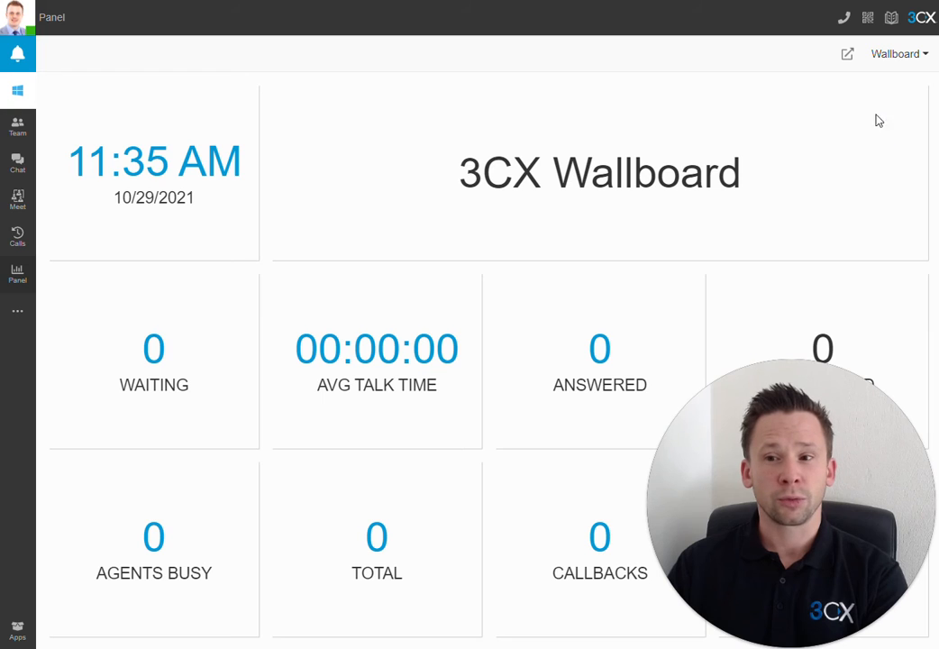
Step: Pop the wallboard out into its own window, then close it
left_click(846, 54)
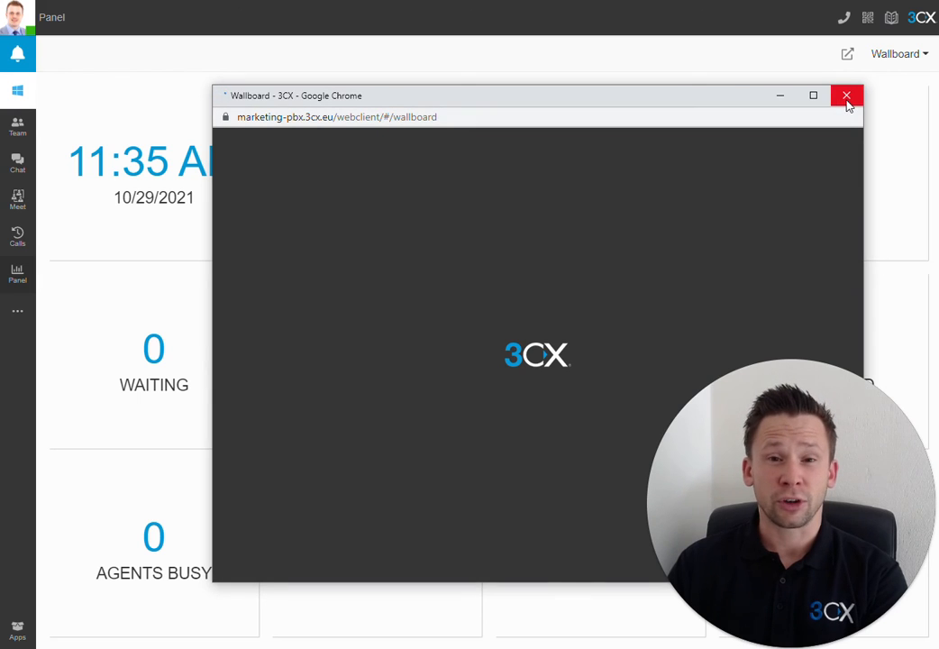
left_click(847, 95)
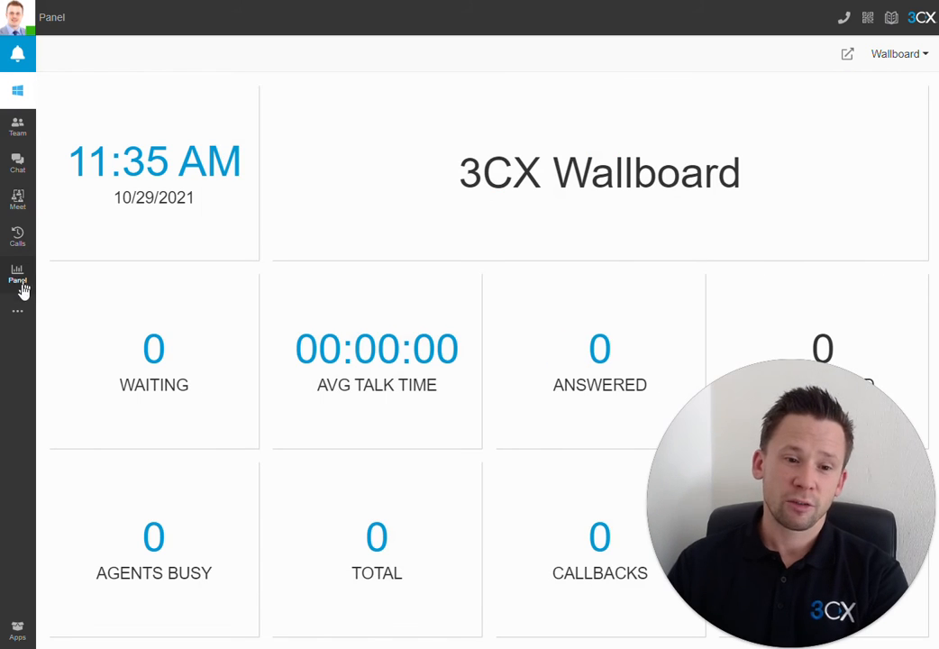
Step: Return to the Team directory listing all colleagues' availability
left_click(17, 313)
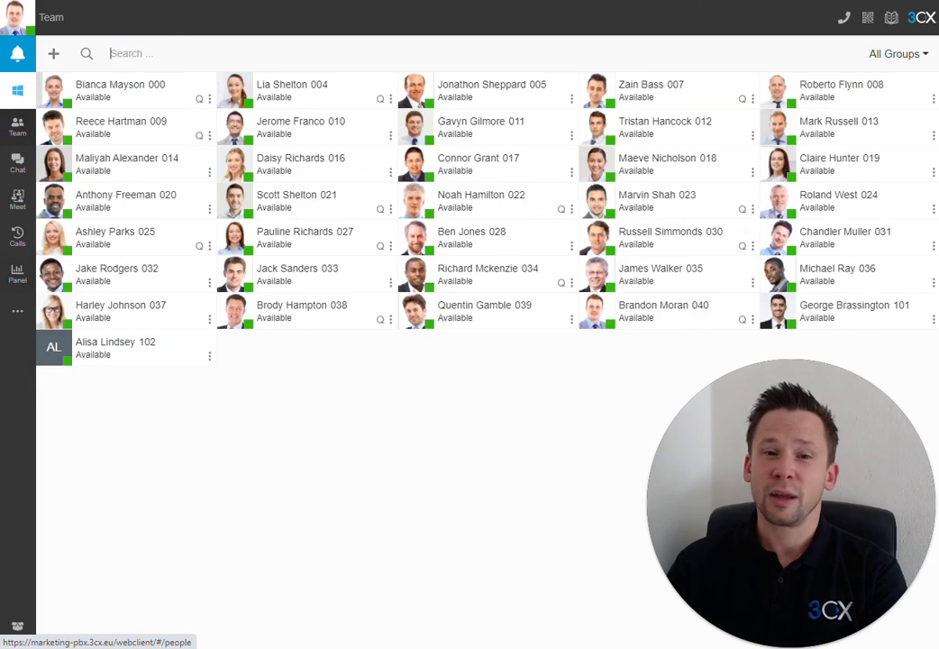
mouse_move(180, 40)
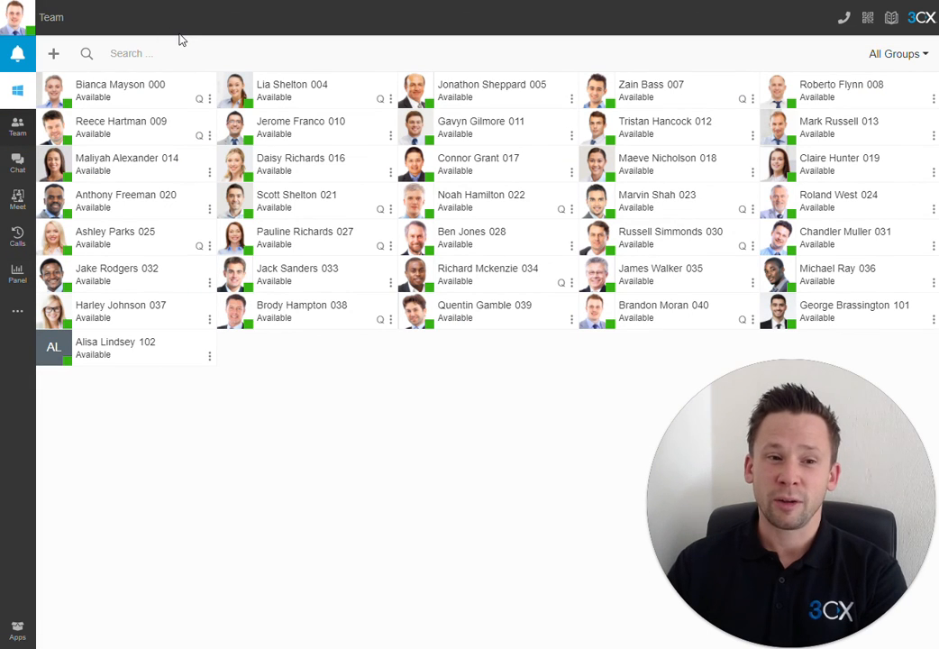